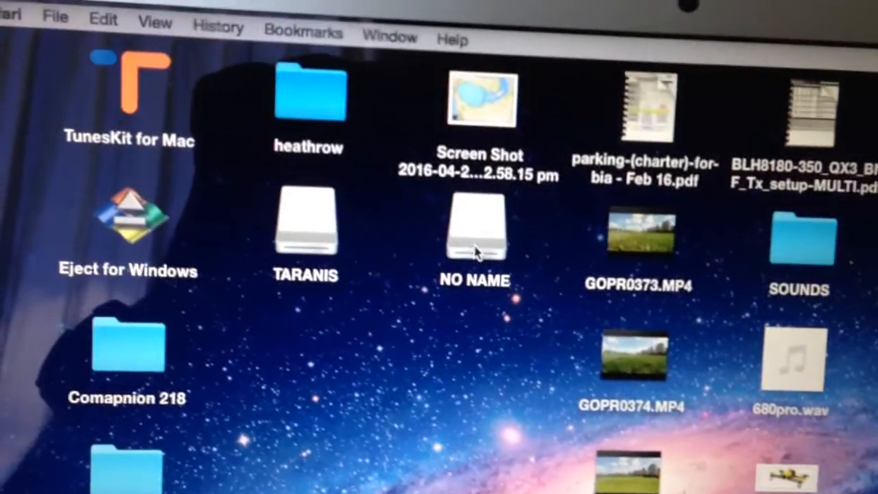
- Browse the NO NAME drive's folders and go into the Companion 218 folder
double_click(473, 234)
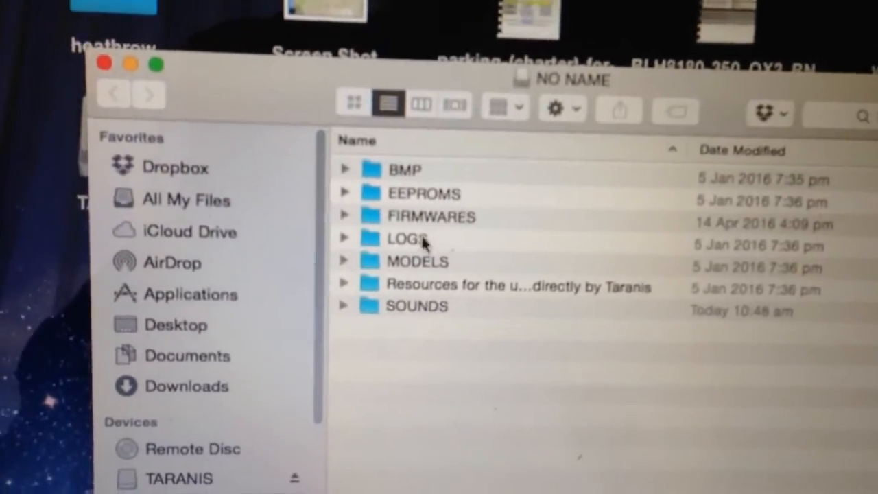
double_click(430, 216)
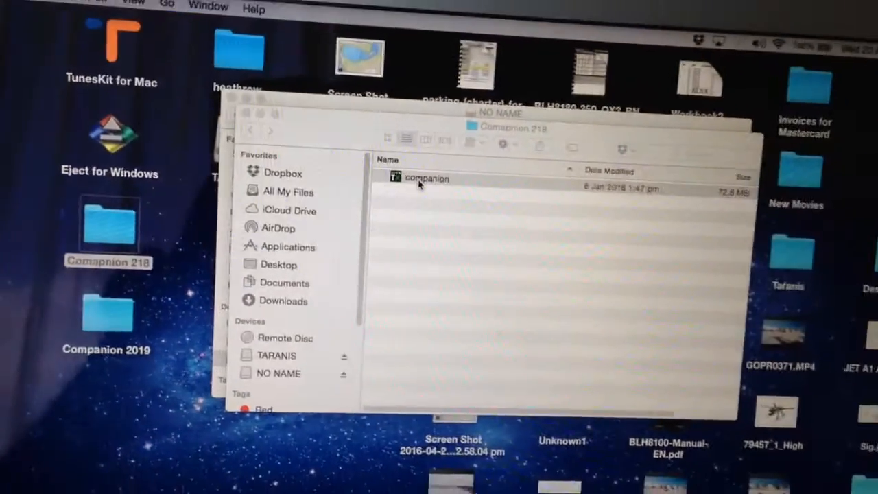
- Launch the OpenTX Companion 2.1.7 app, loading the FrSky Taranis radio profile
double_click(423, 179)
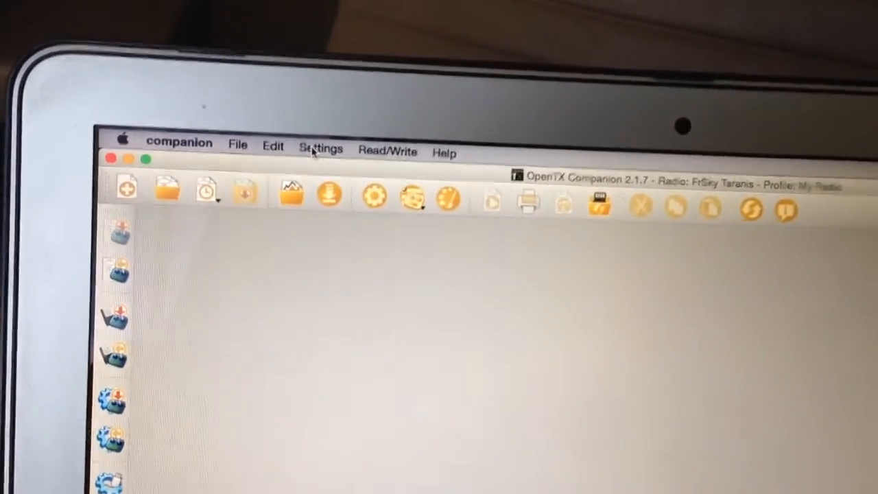
left_click(321, 150)
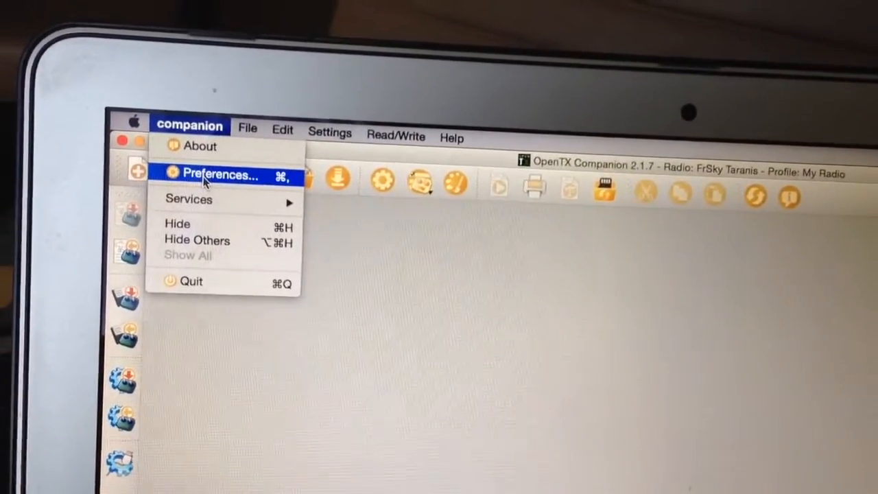
left_click(219, 173)
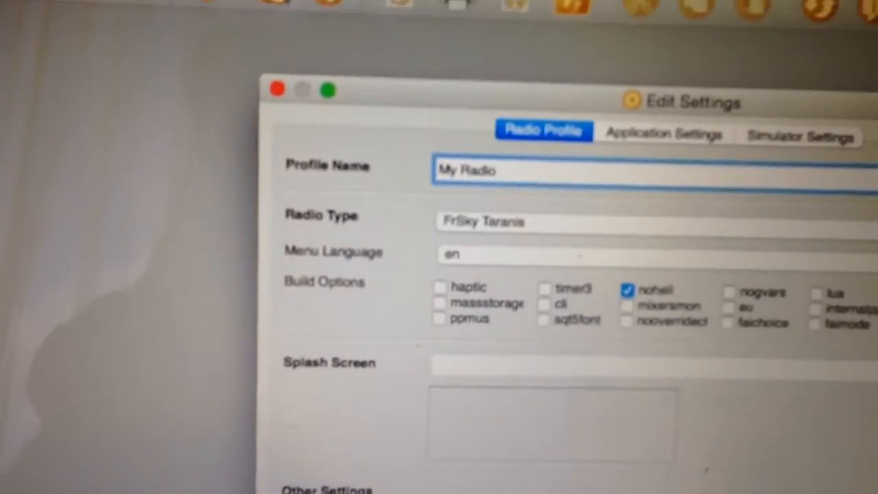
scroll("down", 3)
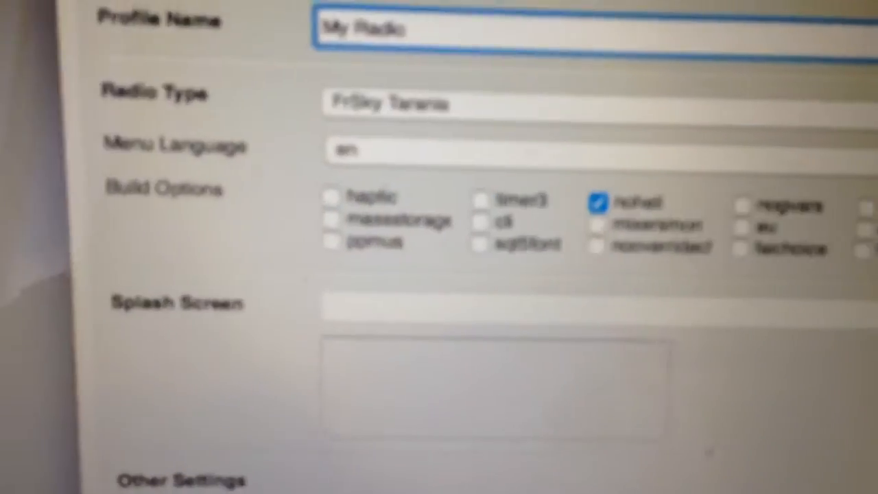
scroll("down", 3)
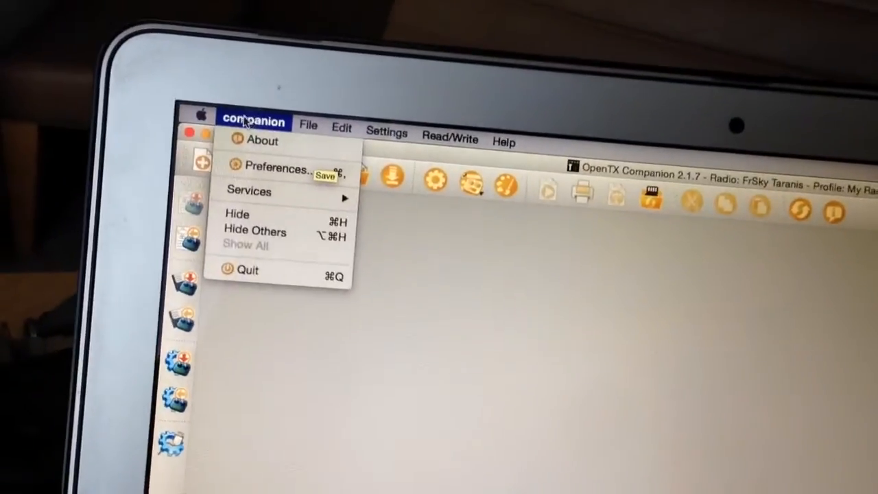
- Start downloading firmware opentx-taranis-noheli-en 2.1.8 from File > Download via Download FW
left_click(307, 127)
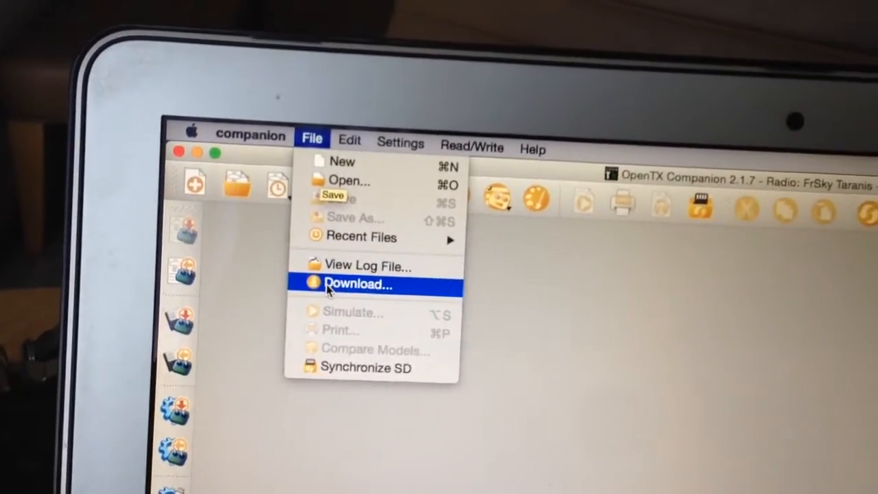
left_click(357, 284)
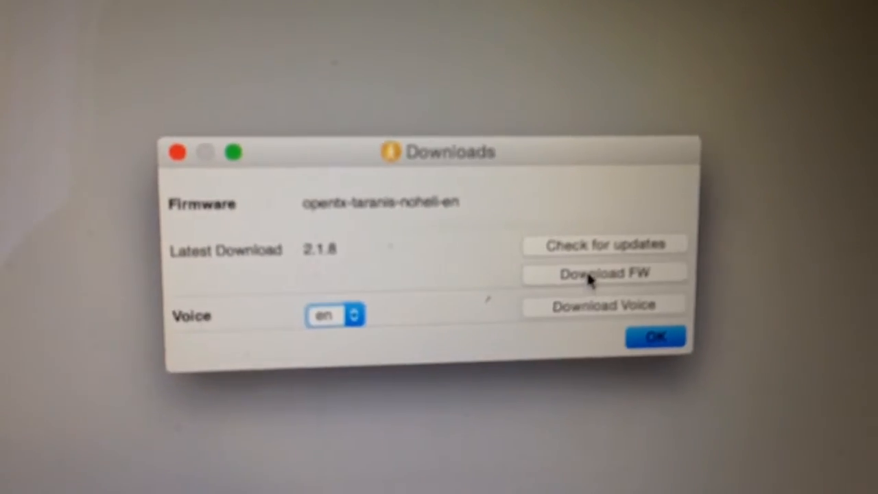
left_click(603, 271)
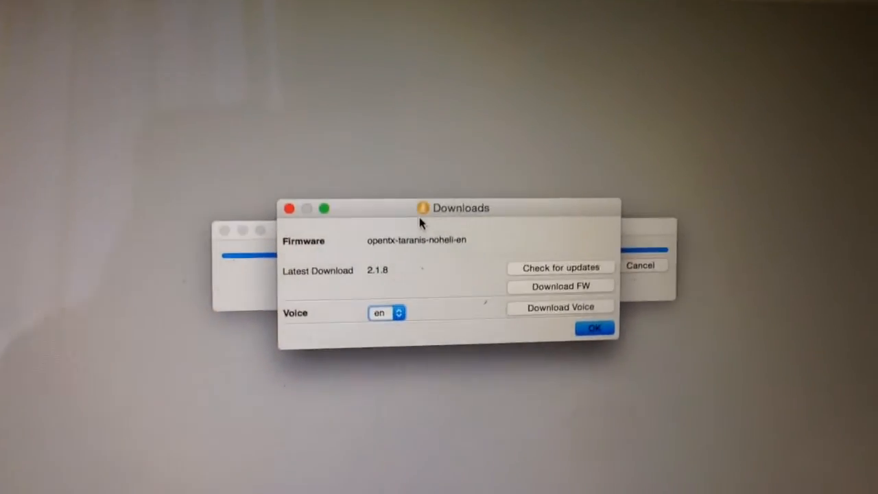
- Save opentx-taranis-noheli-en.bin to the Desktop and dismiss the Downloads dialog with OK
left_click(560, 287)
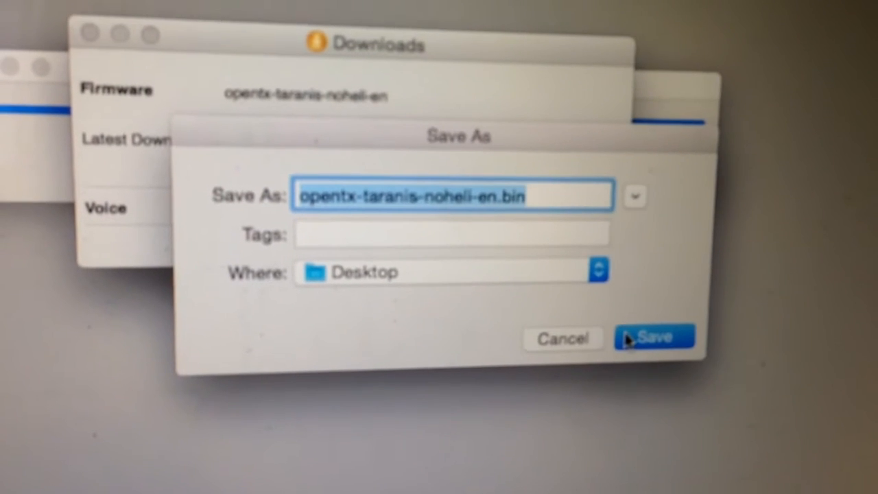
left_click(653, 336)
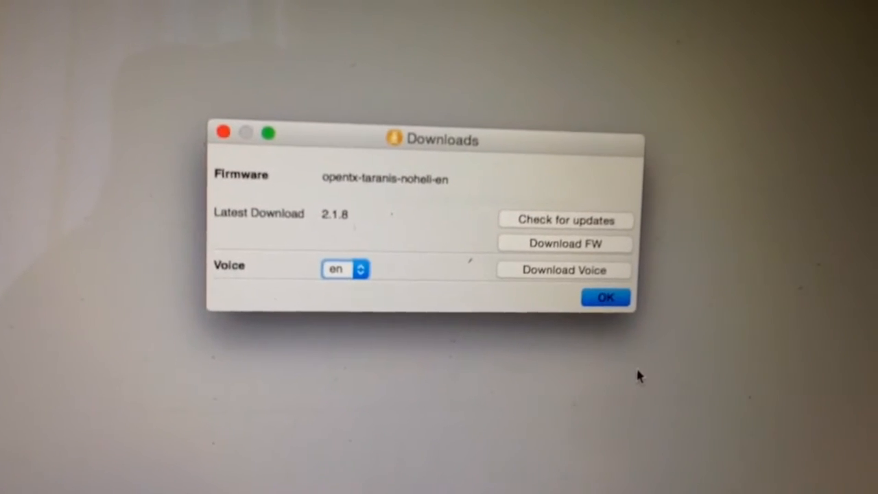
left_click(605, 296)
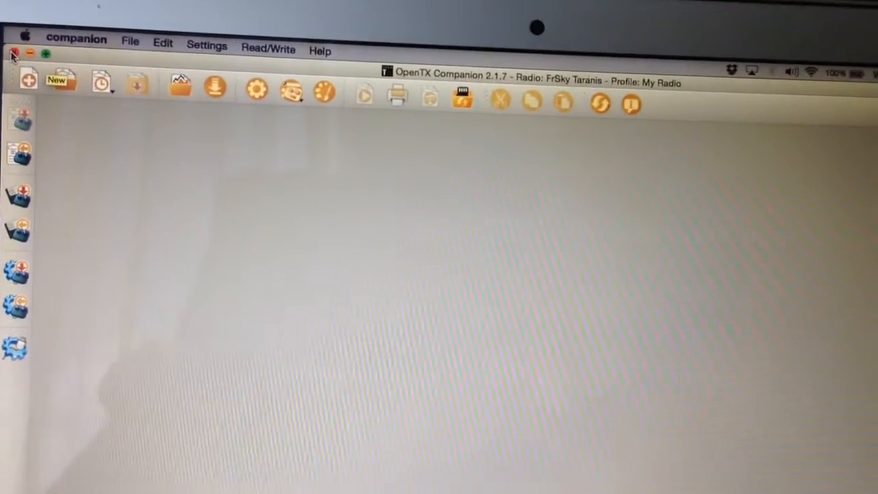